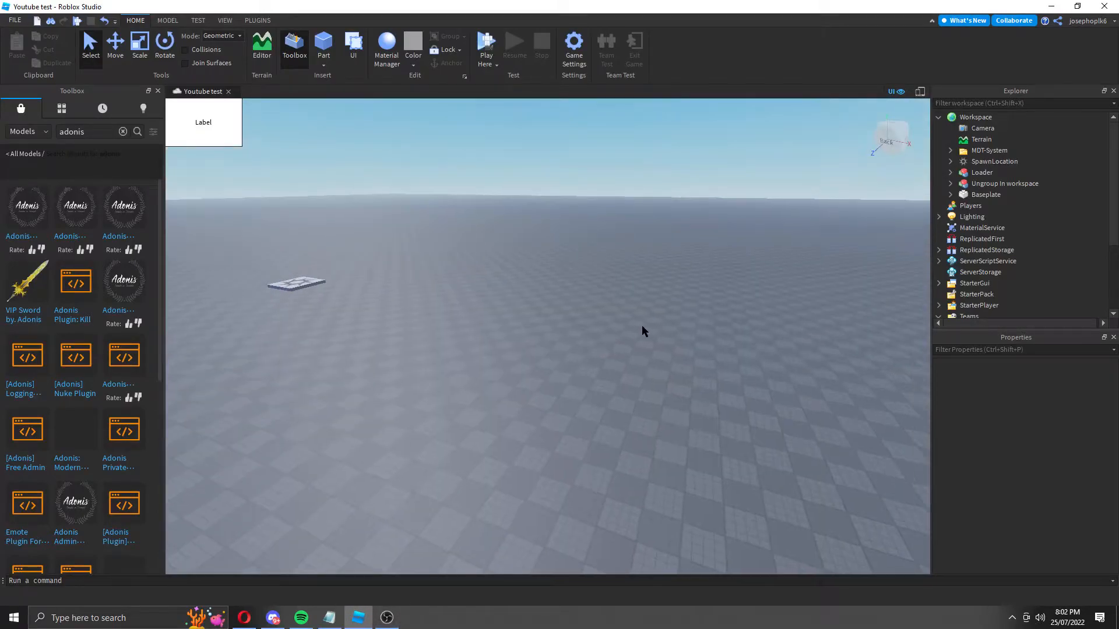
mouse_move(650, 312)
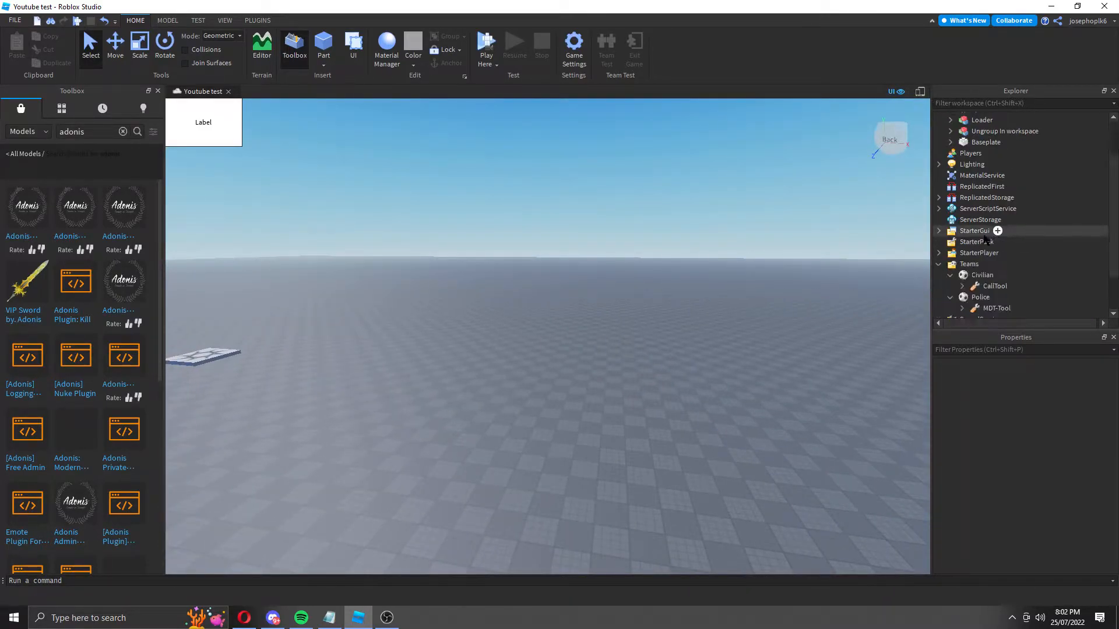
- Inspect the Civilian team's CallTool and the Police team's MDT-Tool in the Explorer
scroll("down", 3)
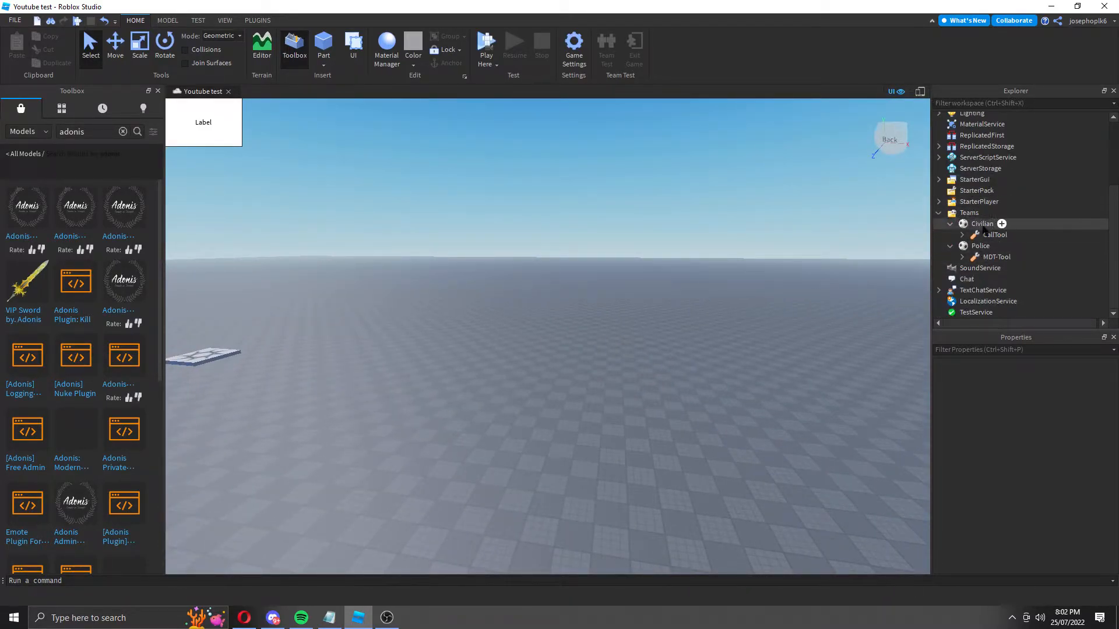
left_click(994, 257)
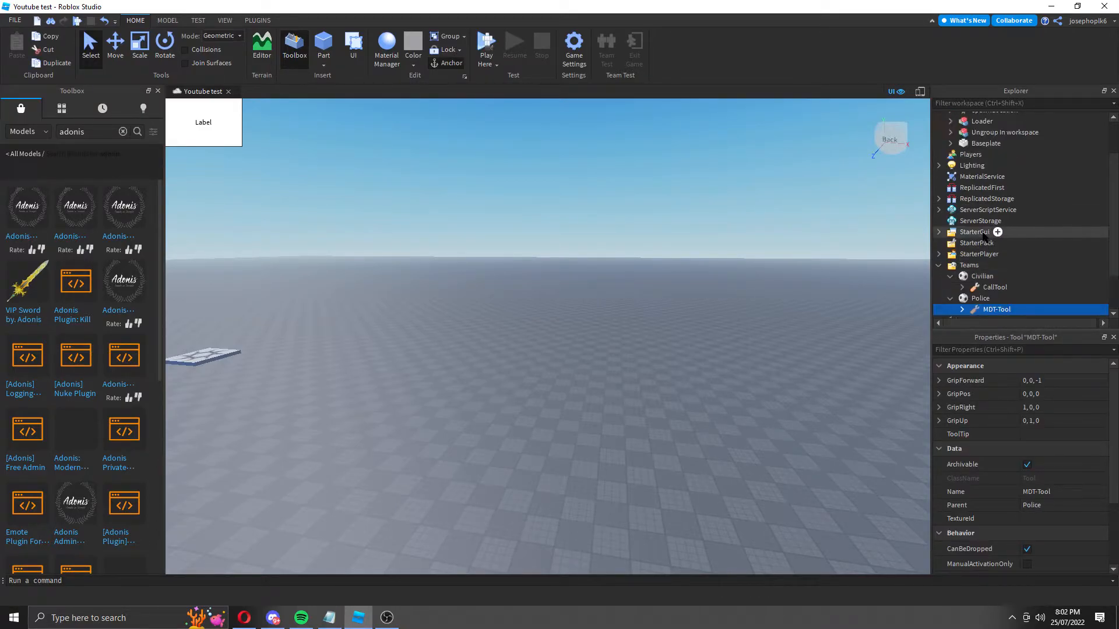
left_click(1005, 183)
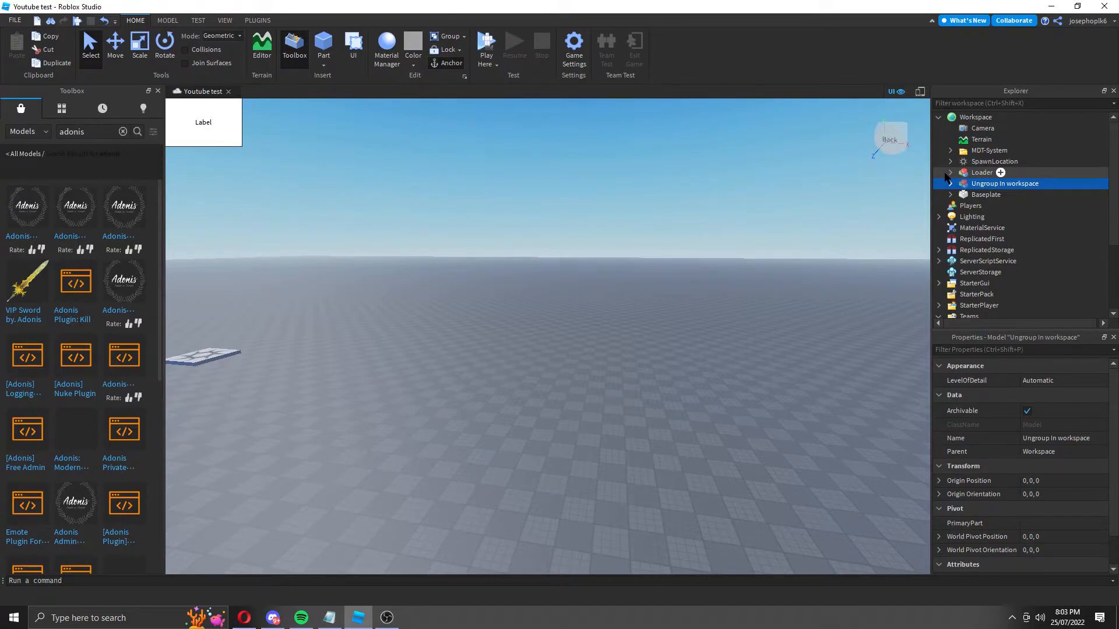
- Ungroup the 'Ungroup In workspace' model so the TeamTools script sits directly in Workspace, then start a play-test
left_click(950, 183)
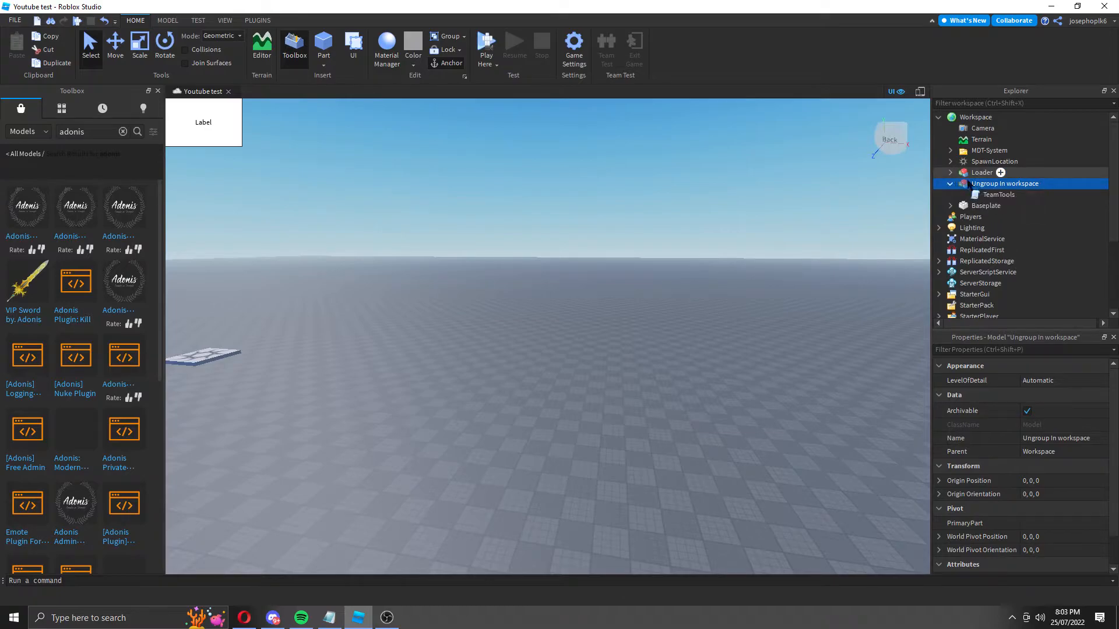
left_click(999, 195)
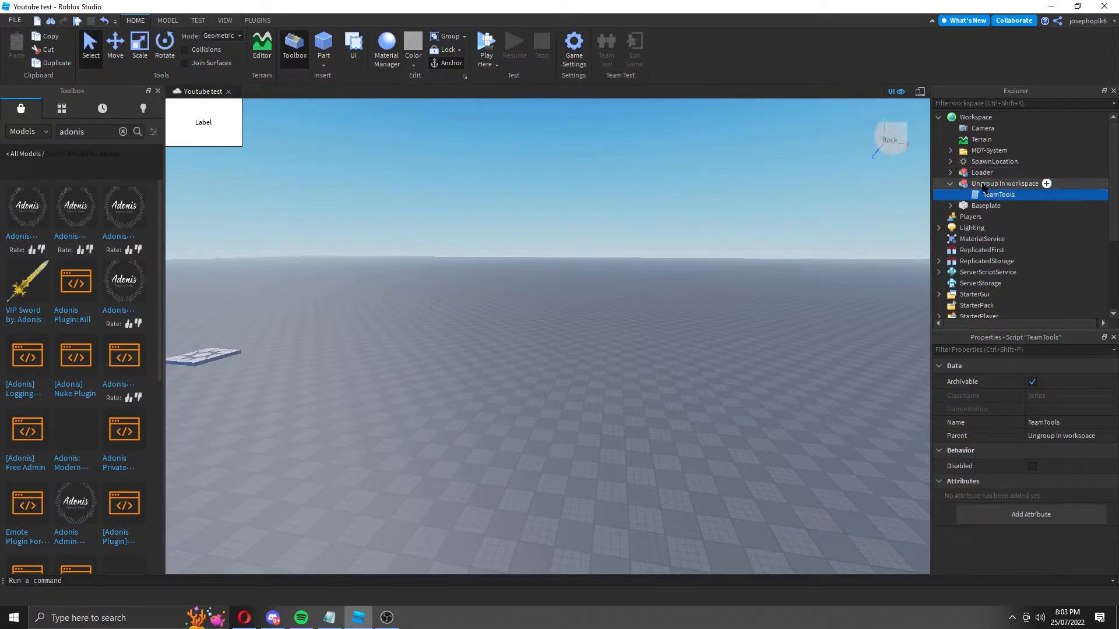
left_click(1005, 195)
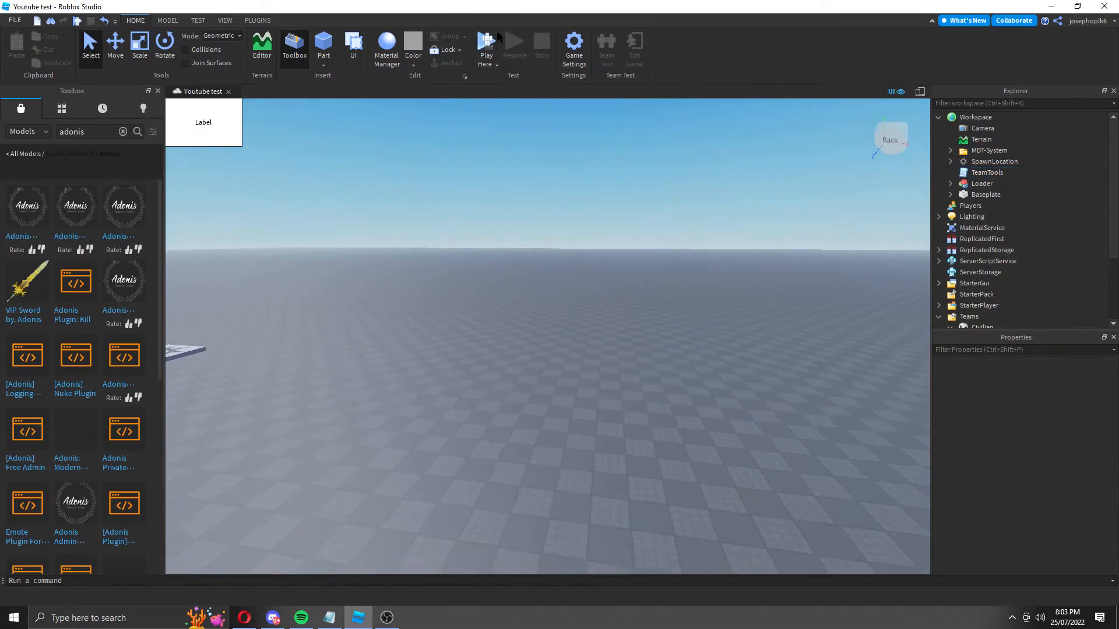
left_click(485, 43)
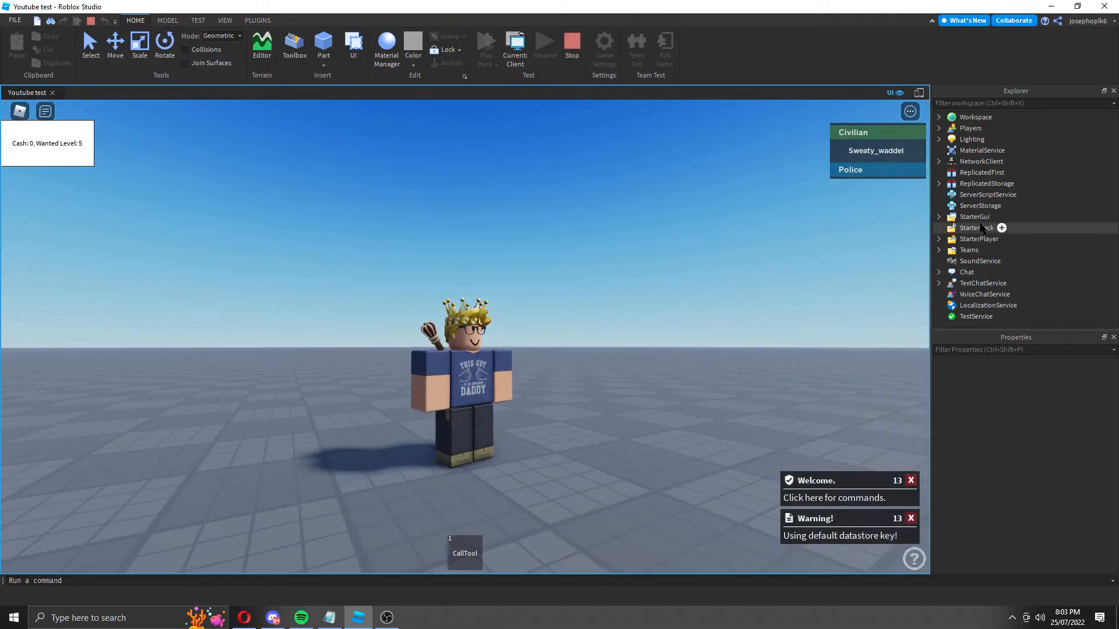
- Check StarterPlayer during the play-test and chat the 'team me' admin command to switch to Police
left_click(939, 238)
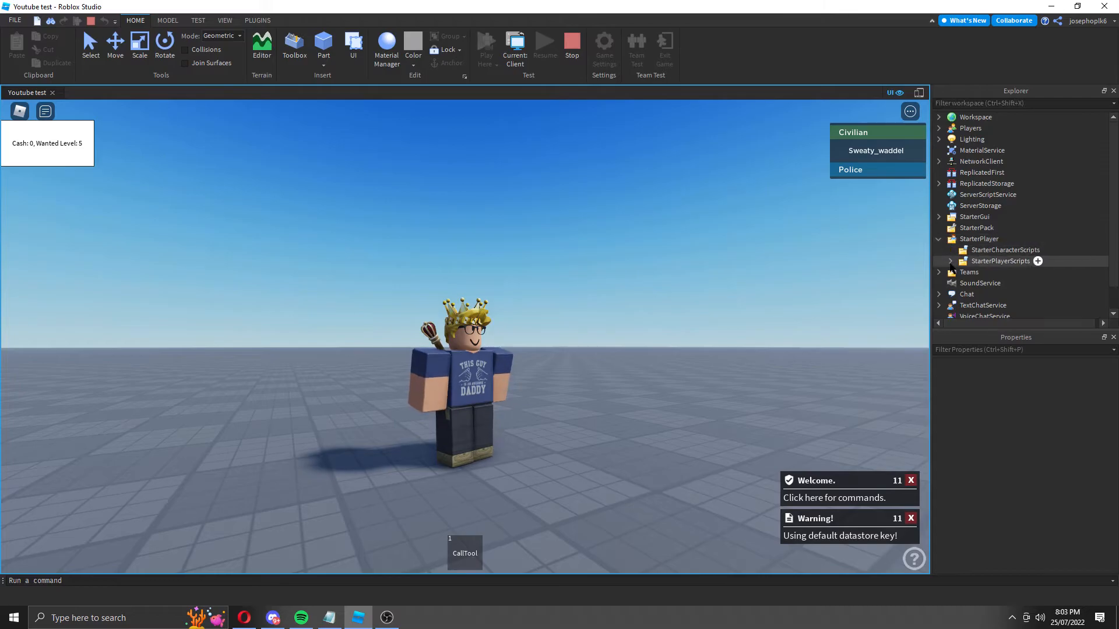
left_click(940, 238)
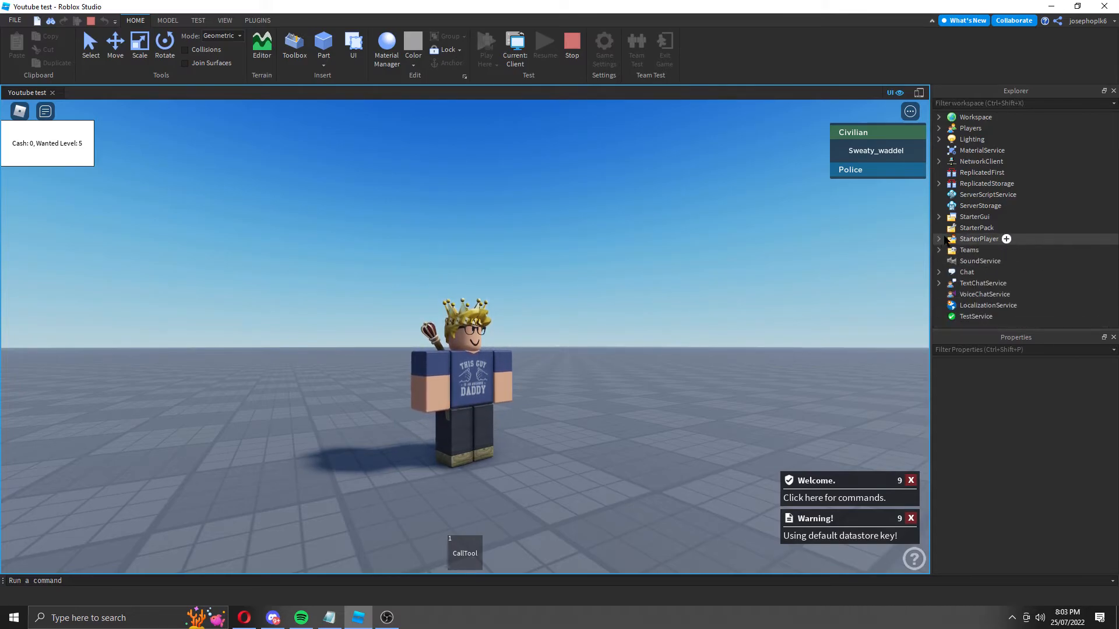
left_click(977, 227)
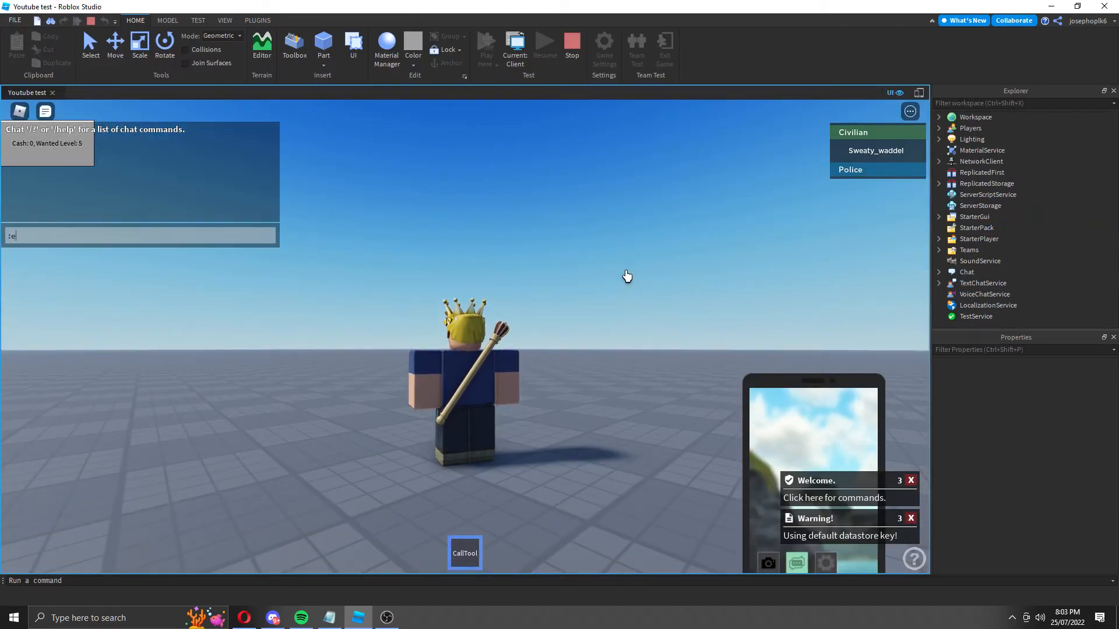
type("team me [op")
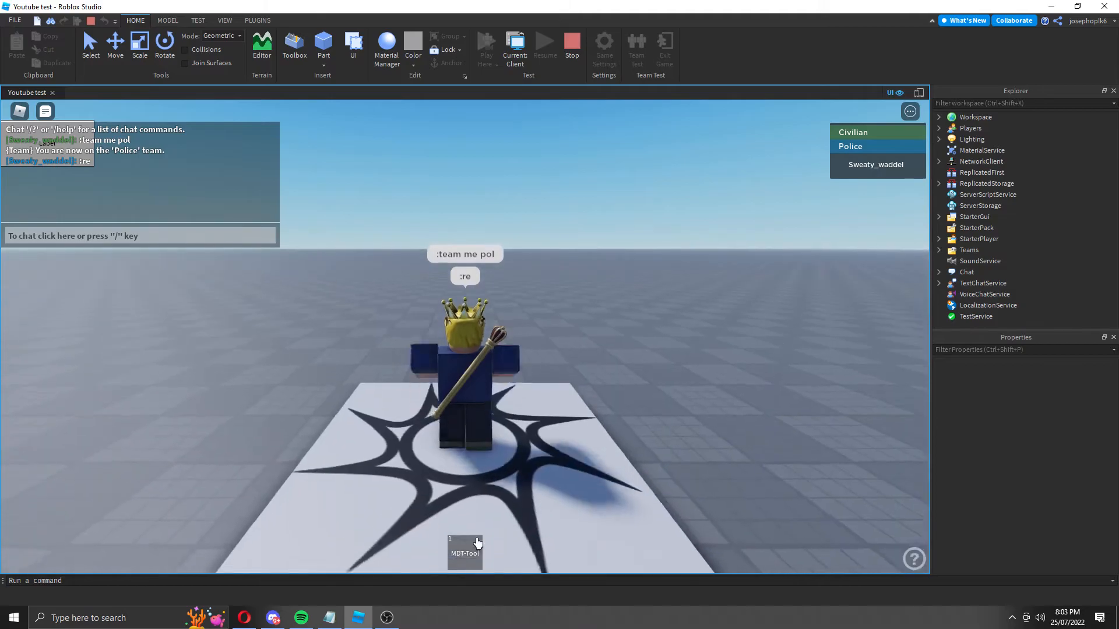
- Equip the MDT-Tool to see its sign-in screen, then put it away
left_click(465, 553)
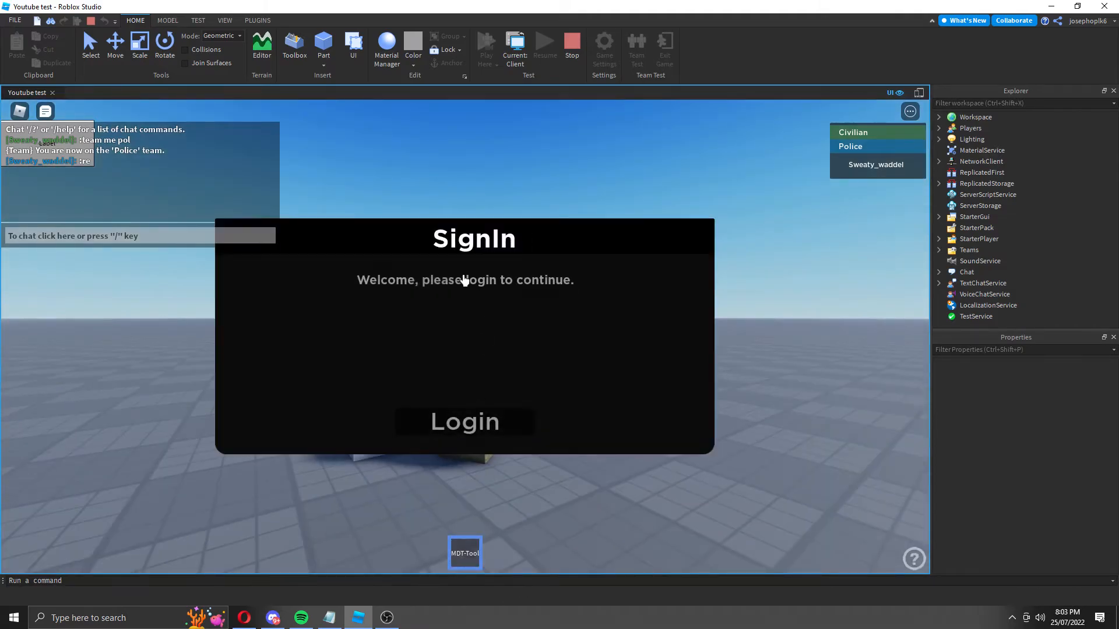
left_click(465, 421)
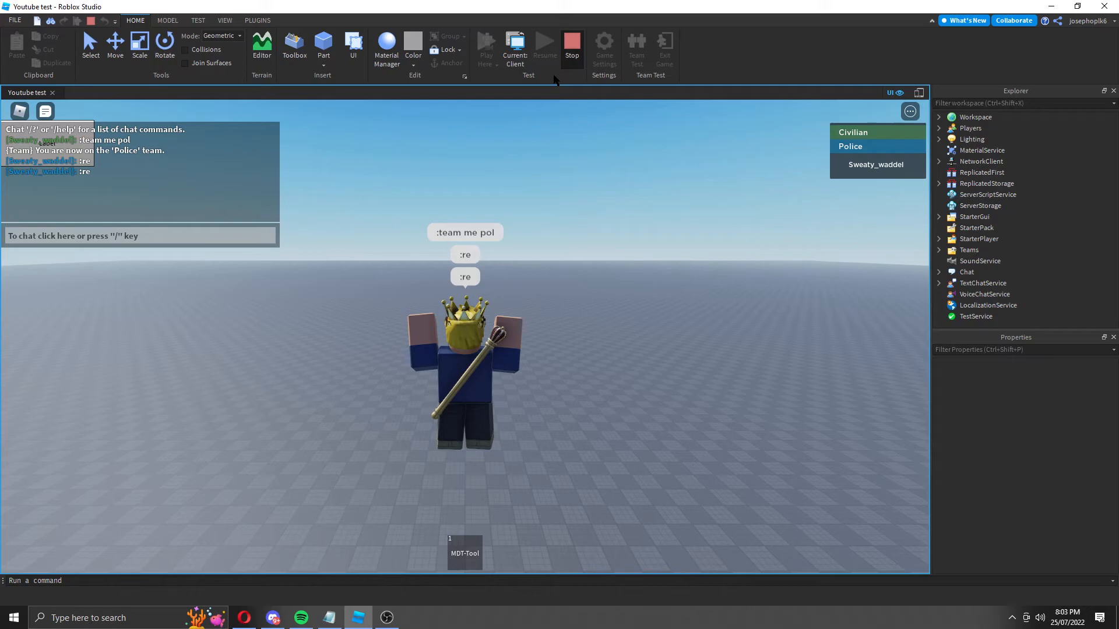
mouse_move(626, 201)
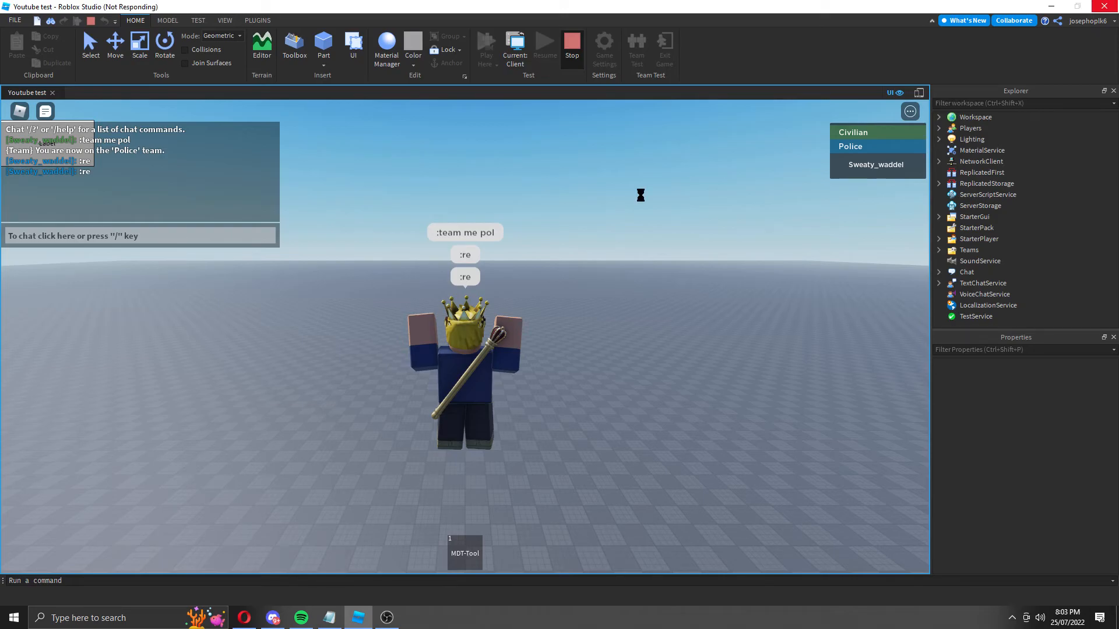
mouse_move(605, 185)
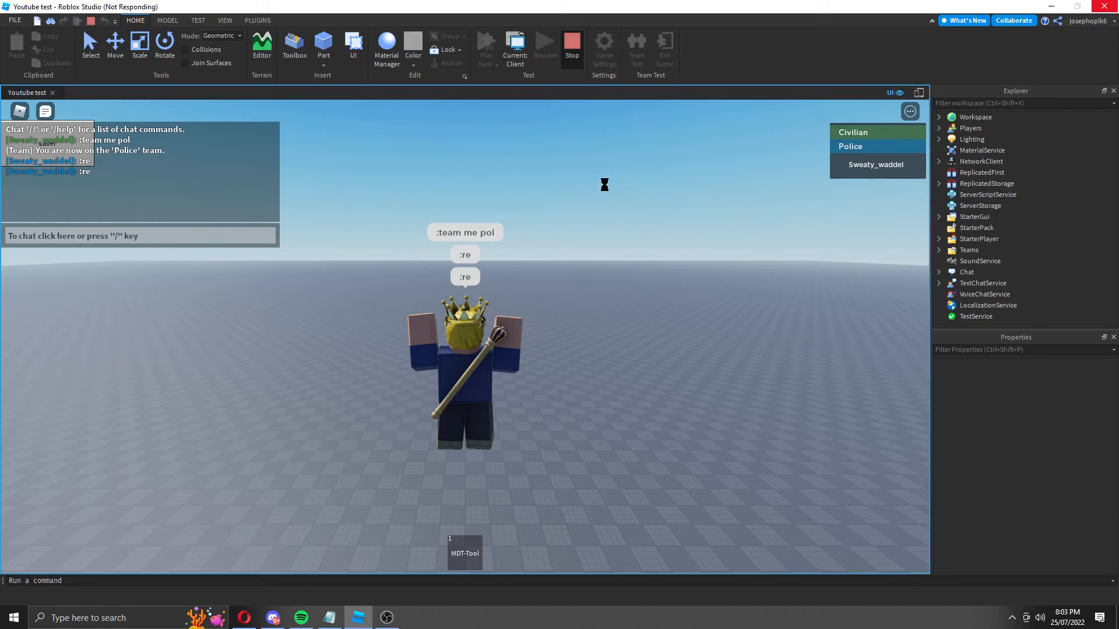